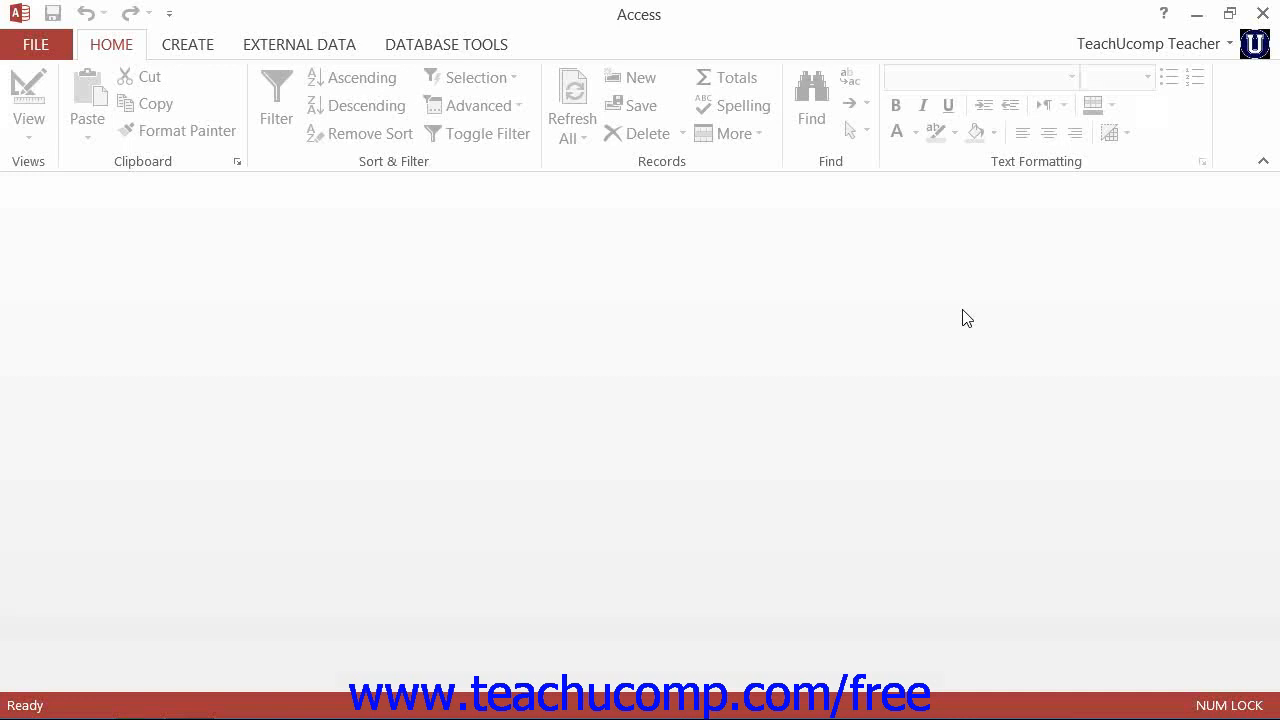
mouse_move(778, 164)
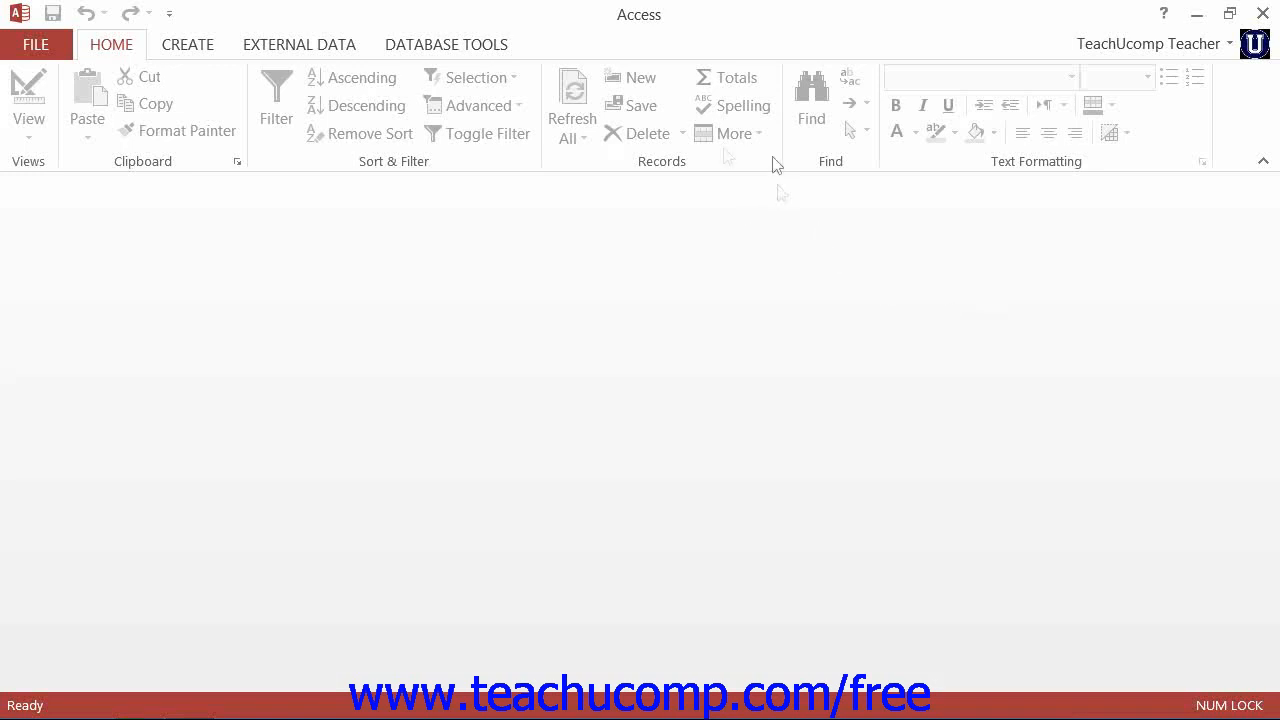
Go to File > Open and choose the Computer location for opening a database.
click(36, 44)
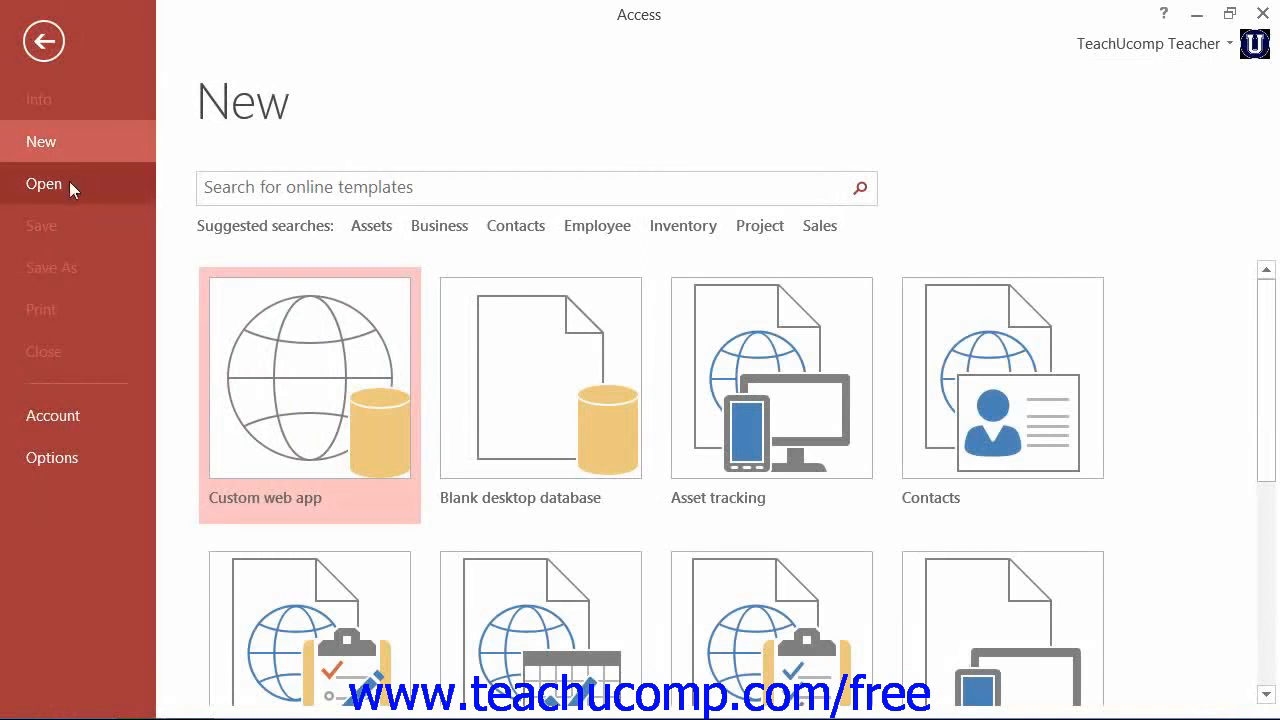
click(44, 184)
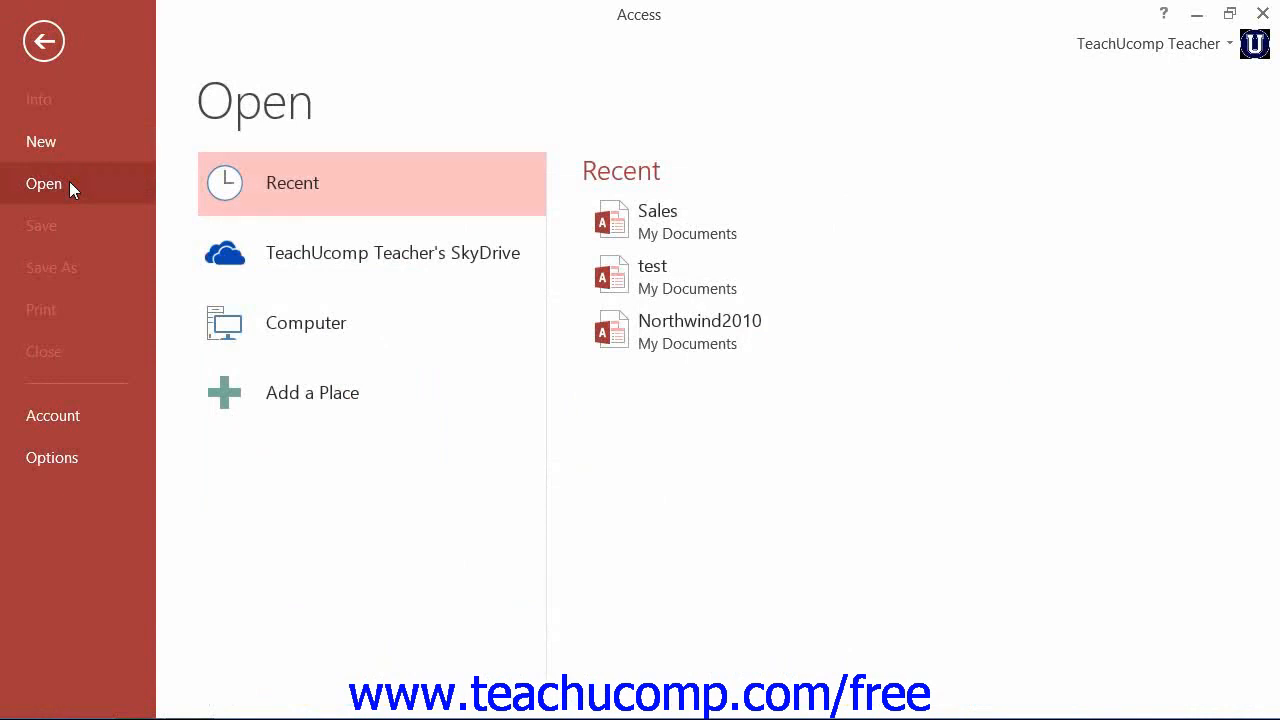
mouse_move(298, 218)
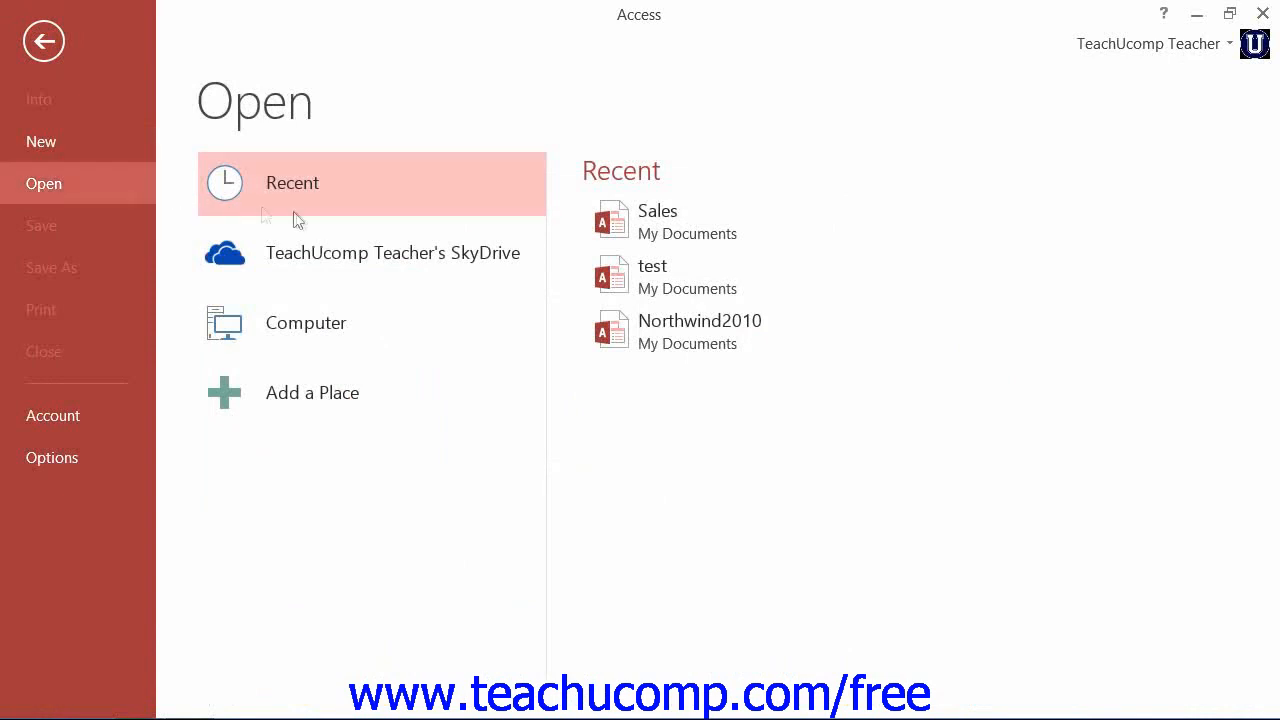
click(304, 322)
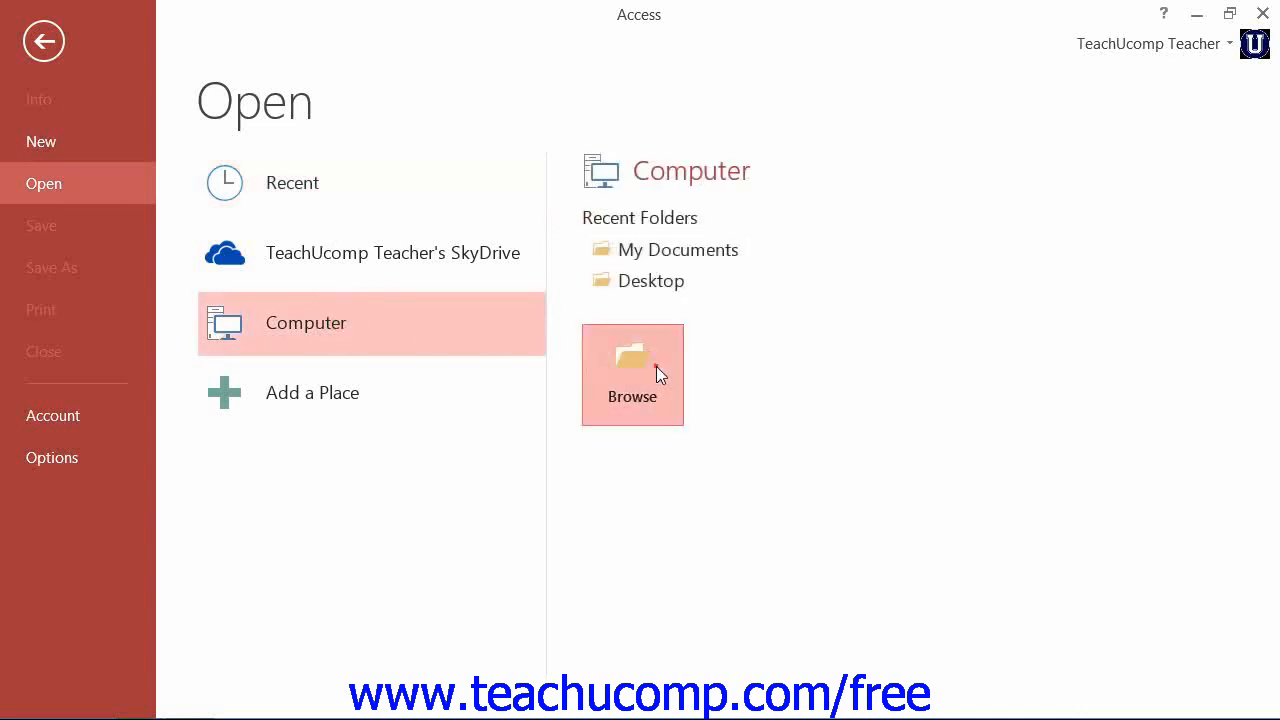
Browse to the Sales database and open it with Open Exclusive.
click(632, 376)
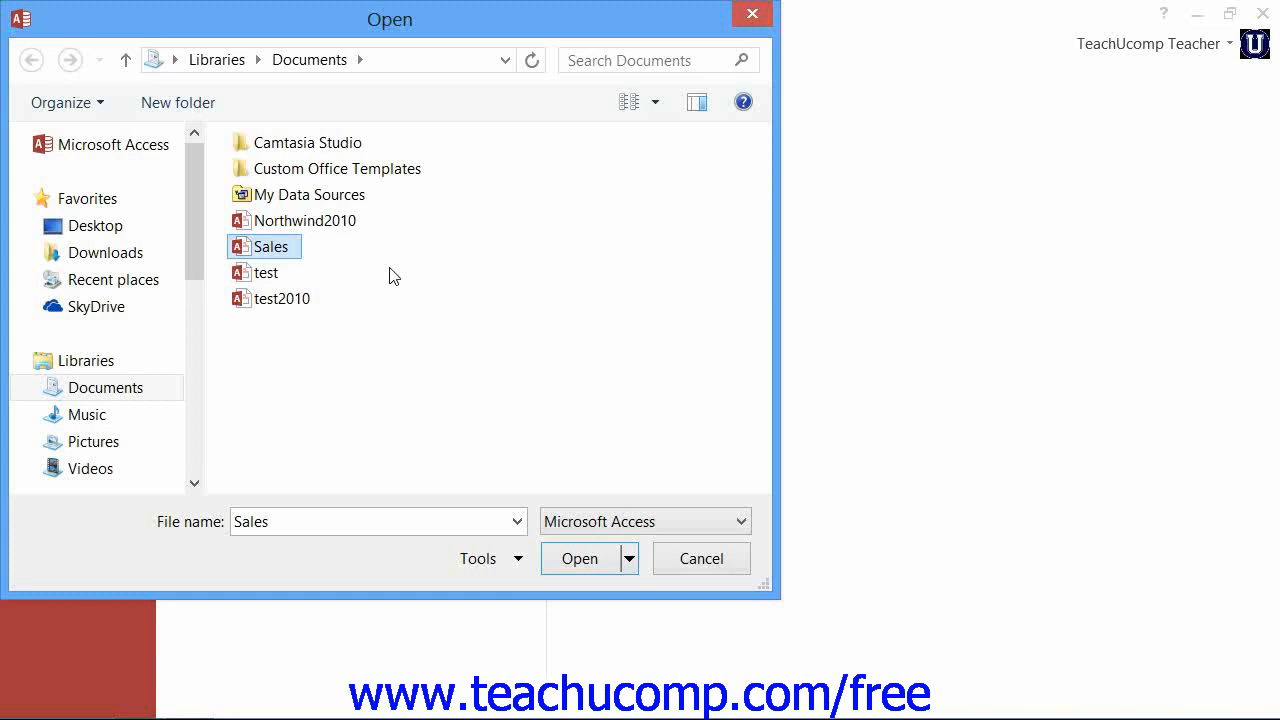
mouse_move(548, 314)
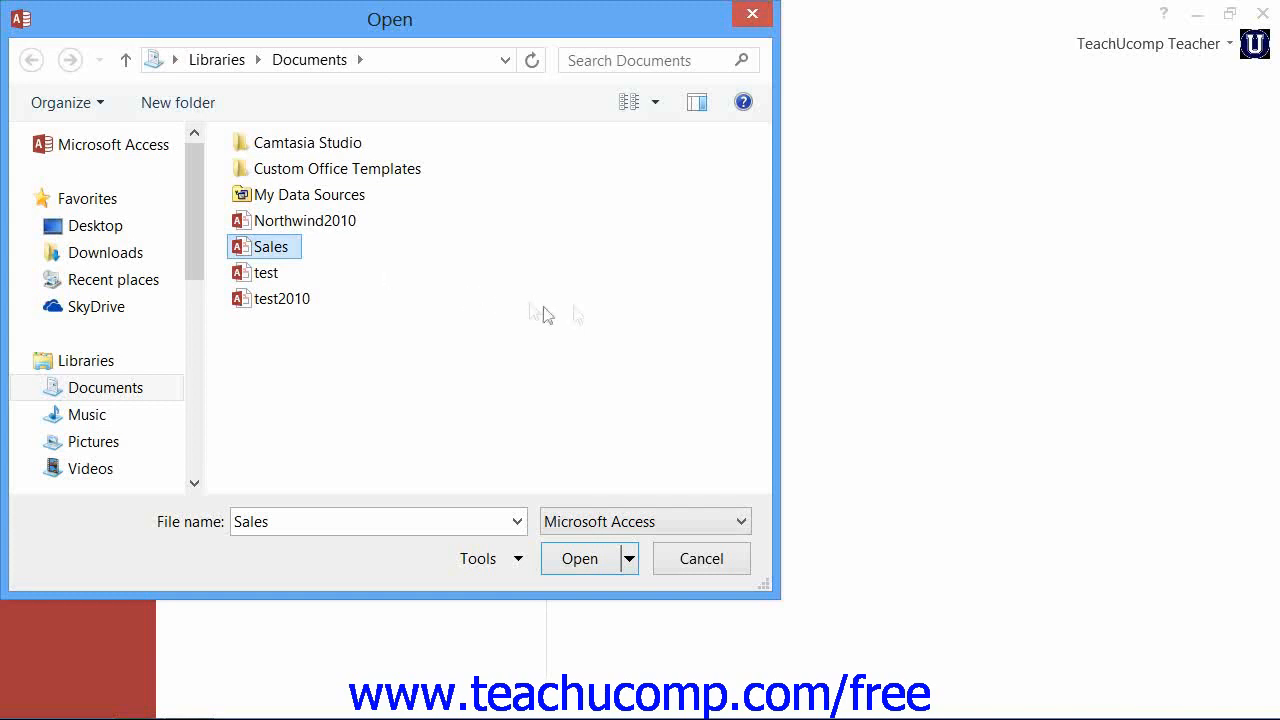
click(628, 558)
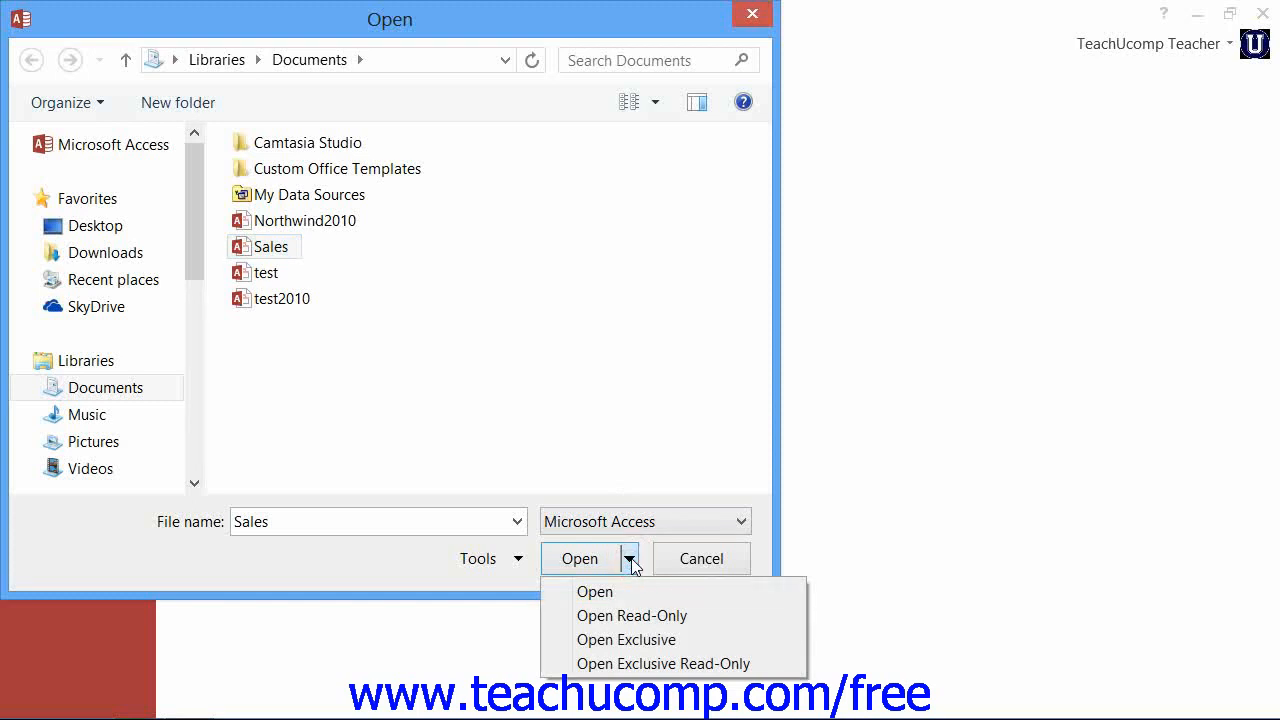
mouse_move(640, 640)
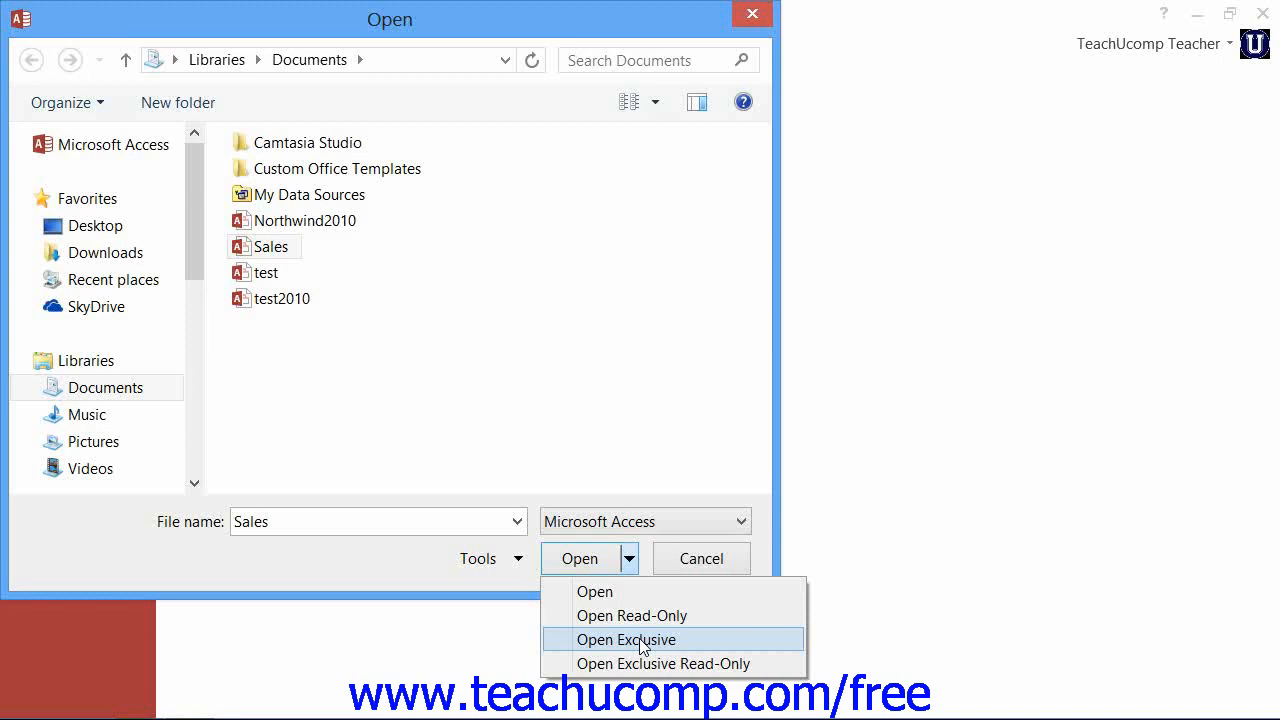
click(626, 640)
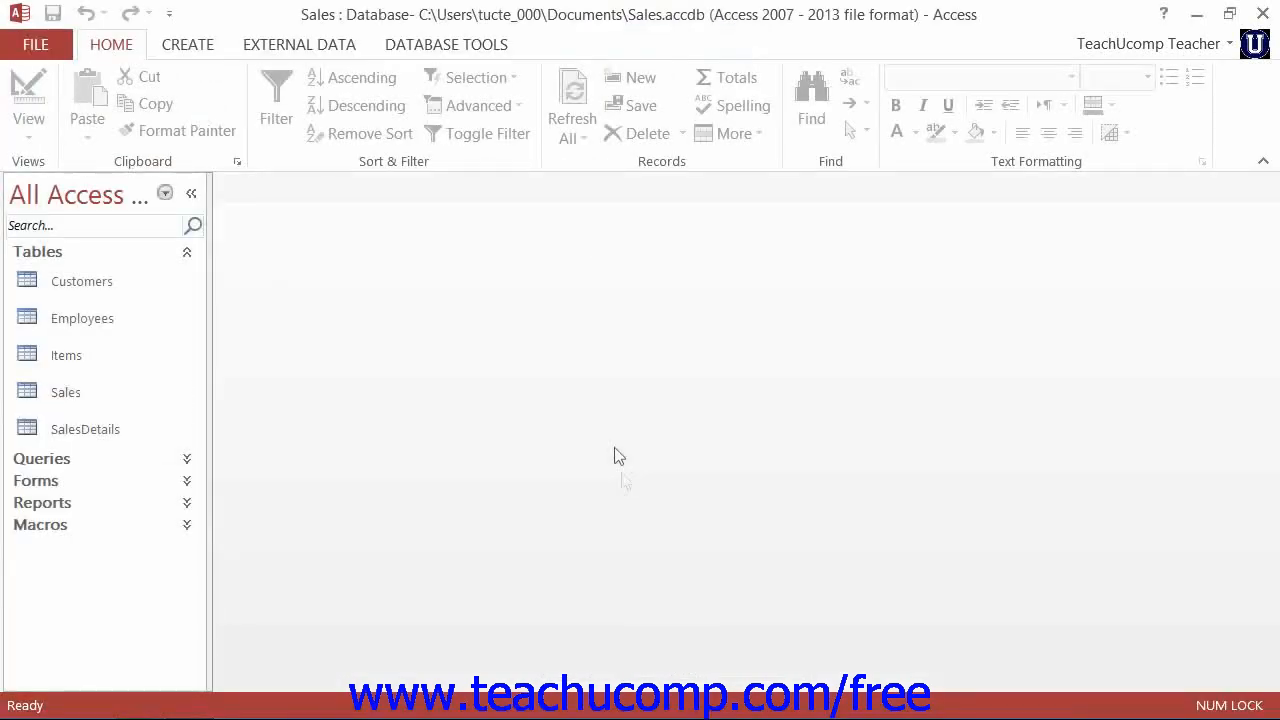
mouse_move(620, 440)
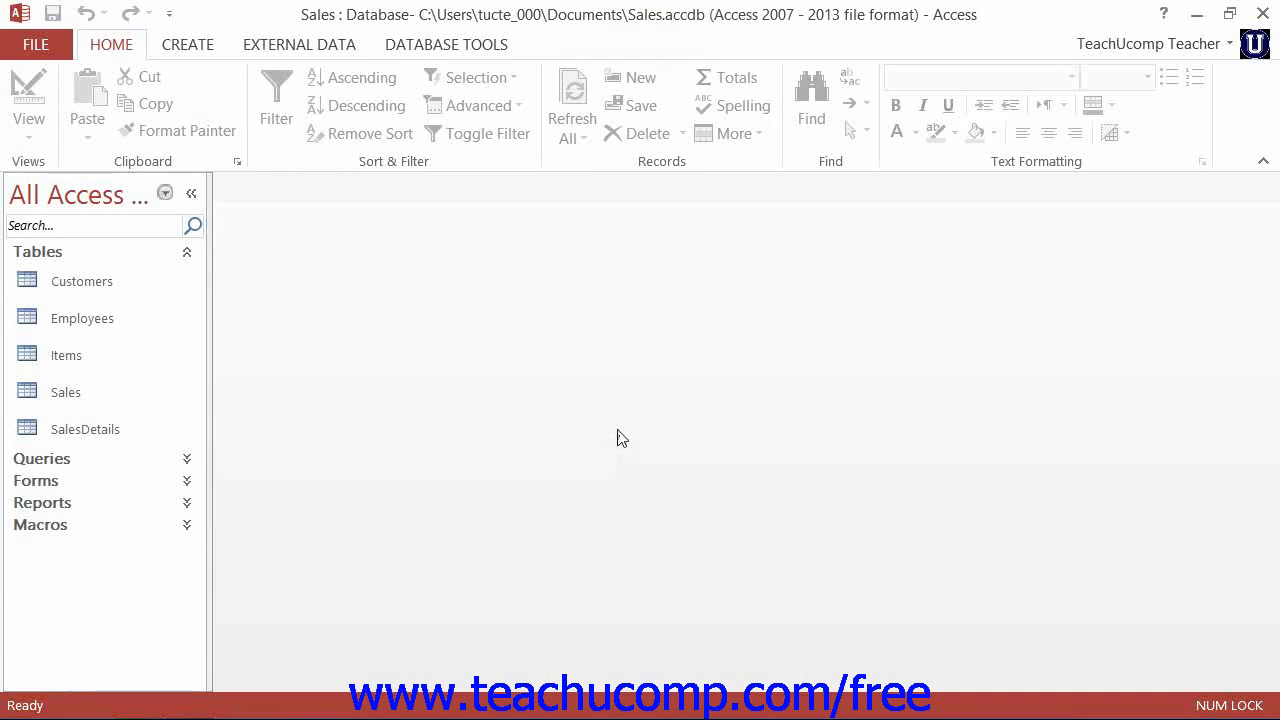
mouse_move(602, 432)
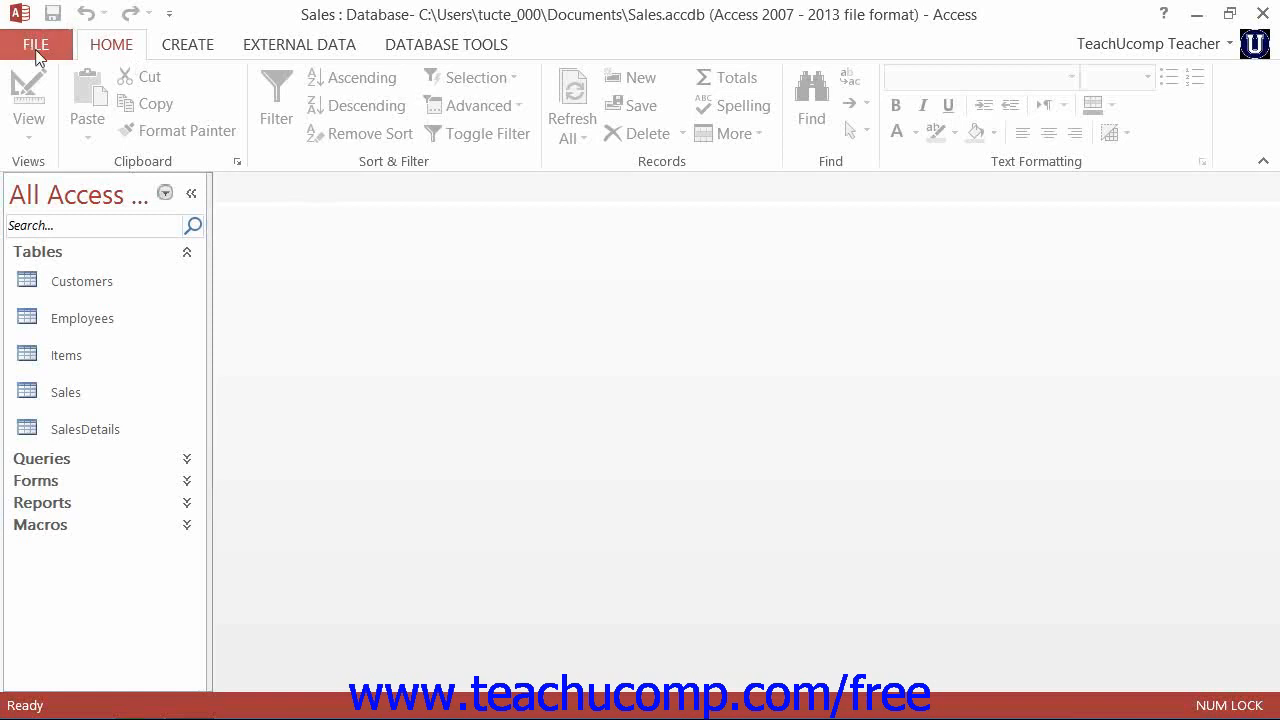
From the Info page, start Encrypt with Password for the Sales database.
click(36, 44)
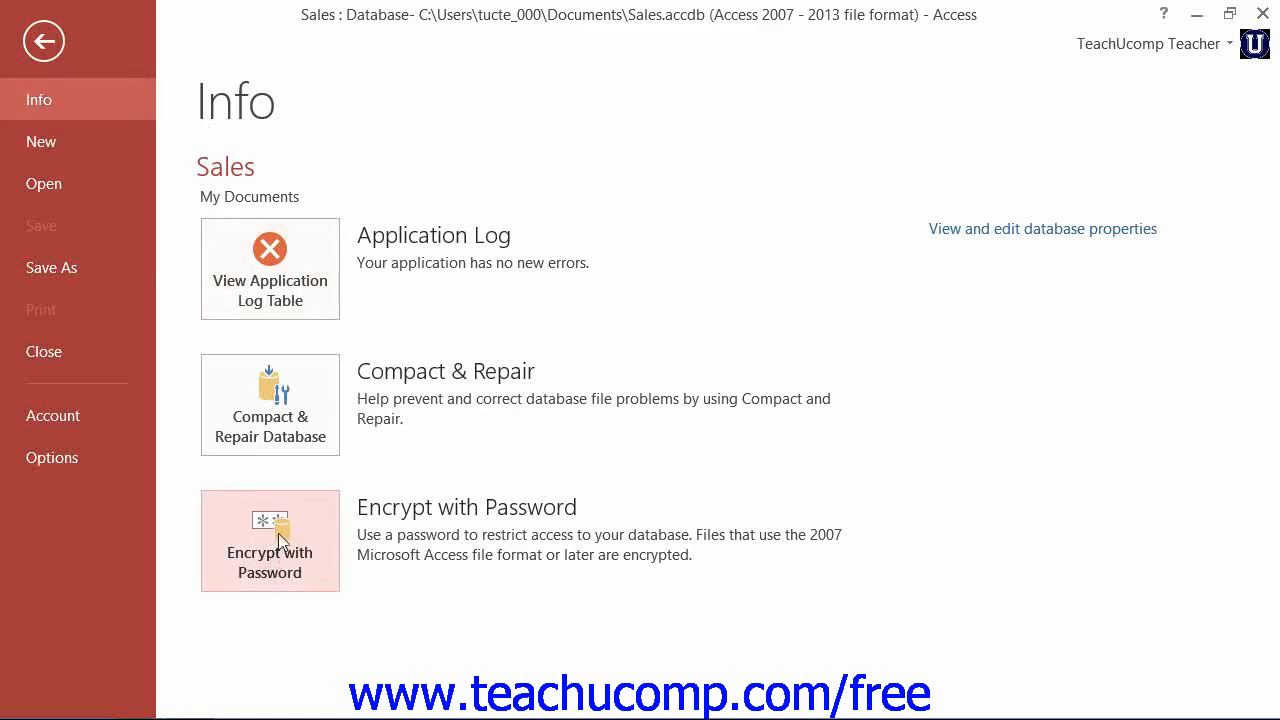
click(268, 540)
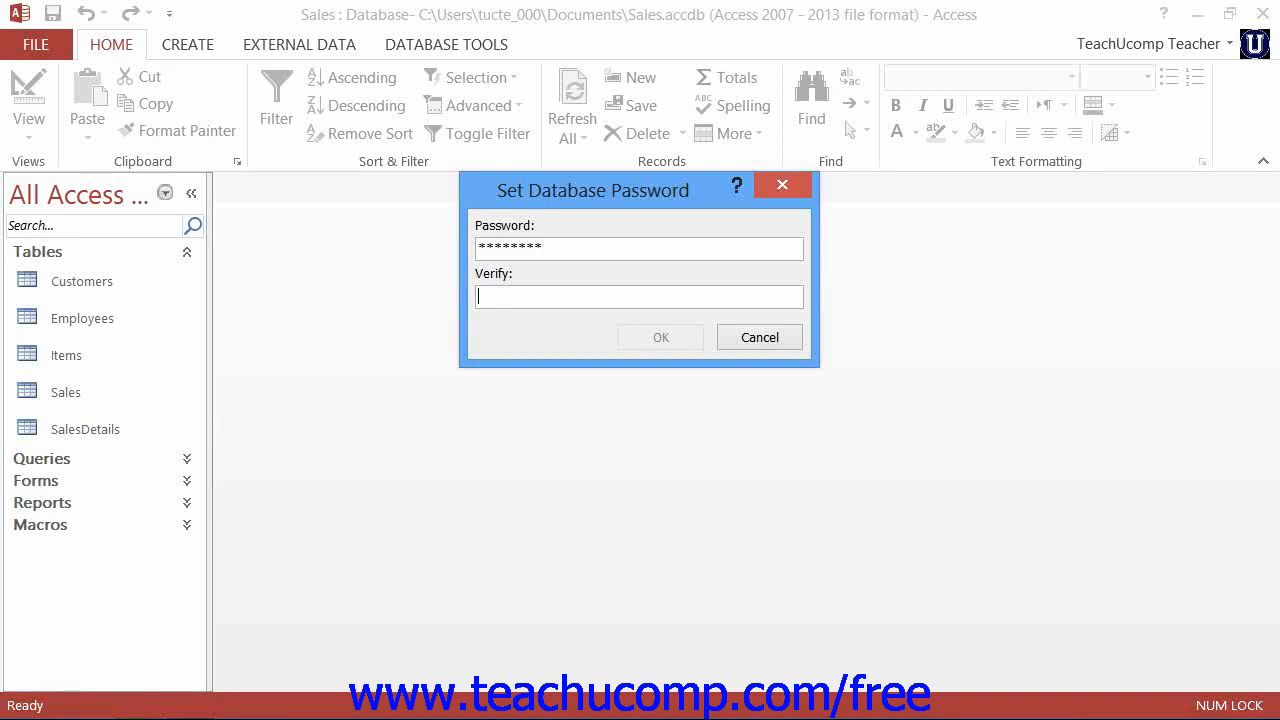
Enter and verify the database password, confirm it, and accept the row-level locking warning.
text(**)
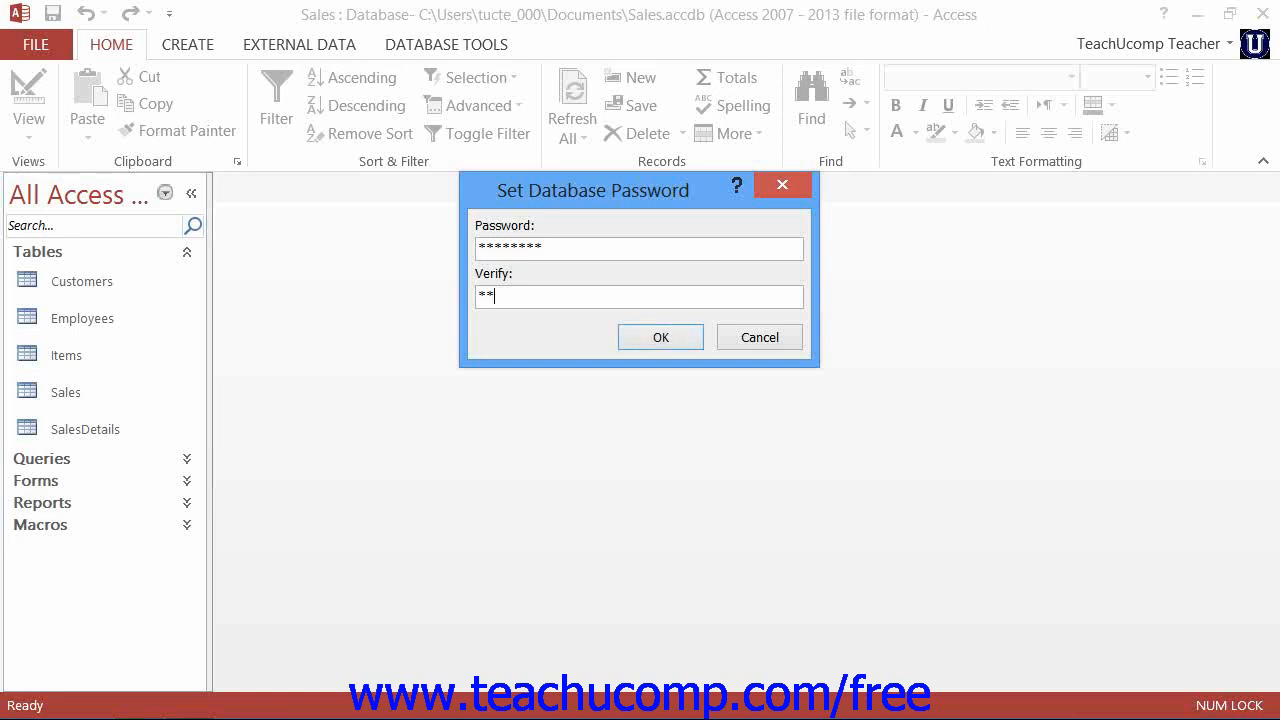
text(******)
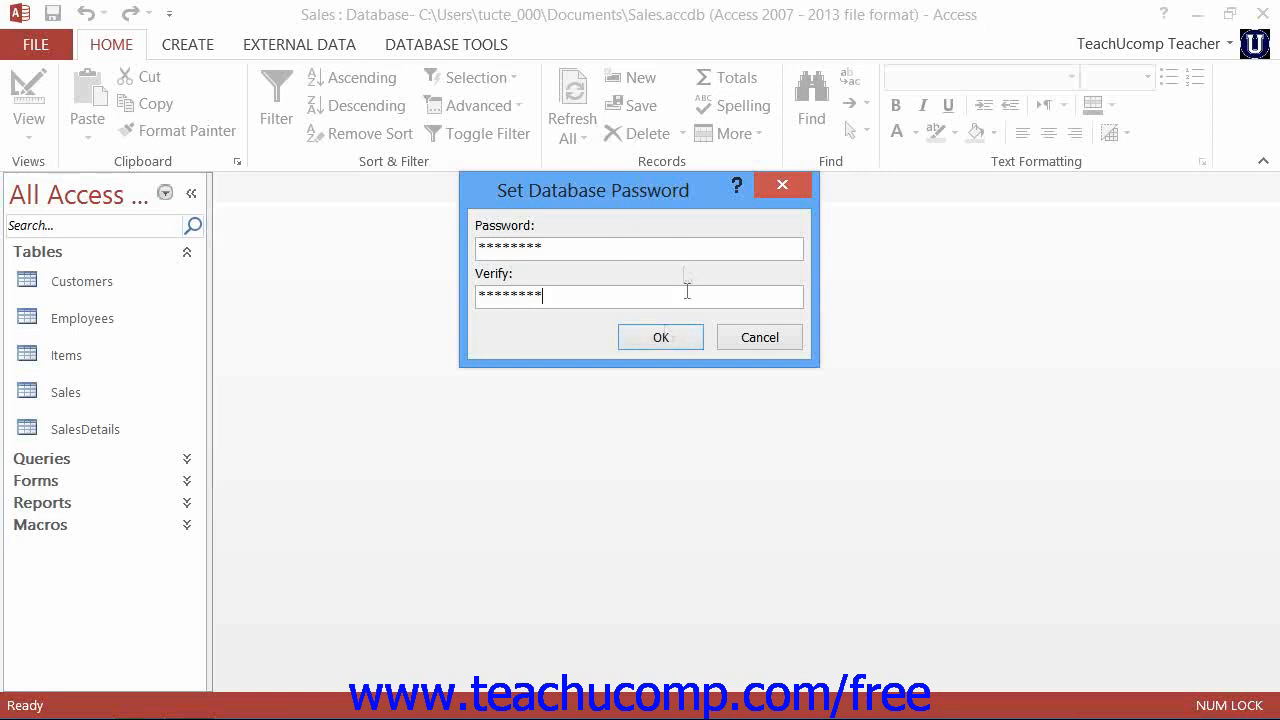
click(660, 336)
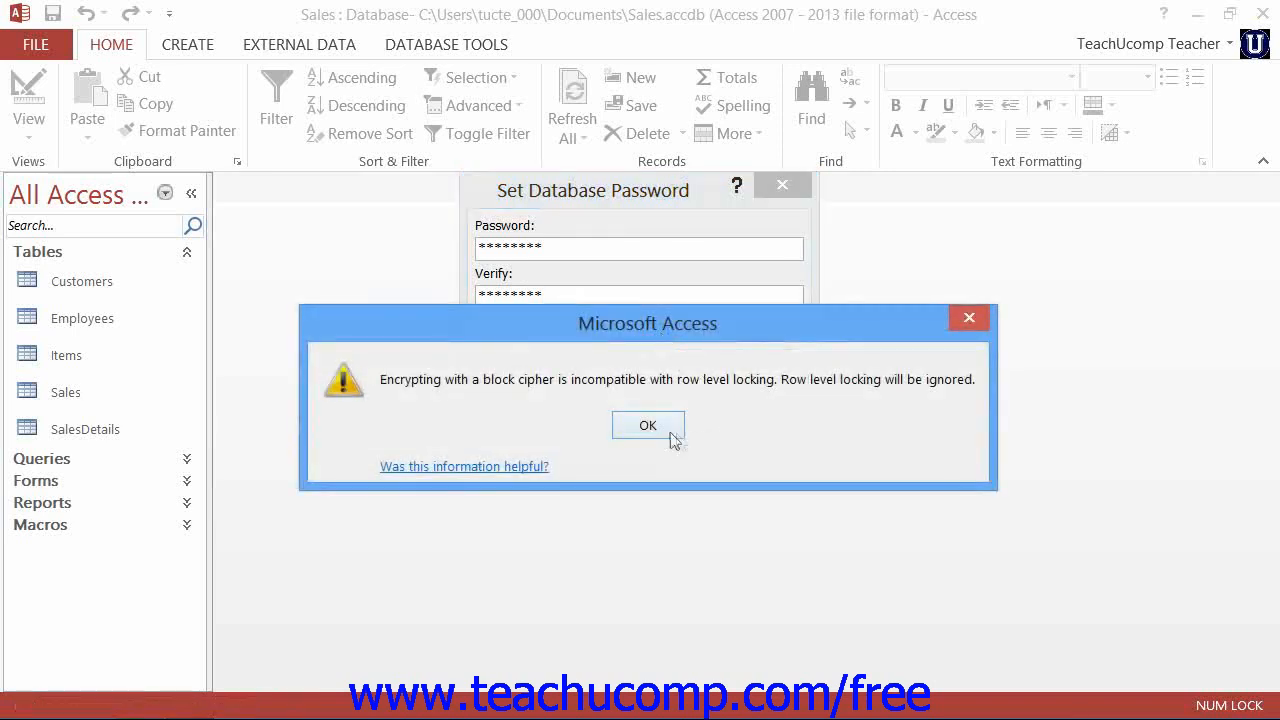
click(648, 424)
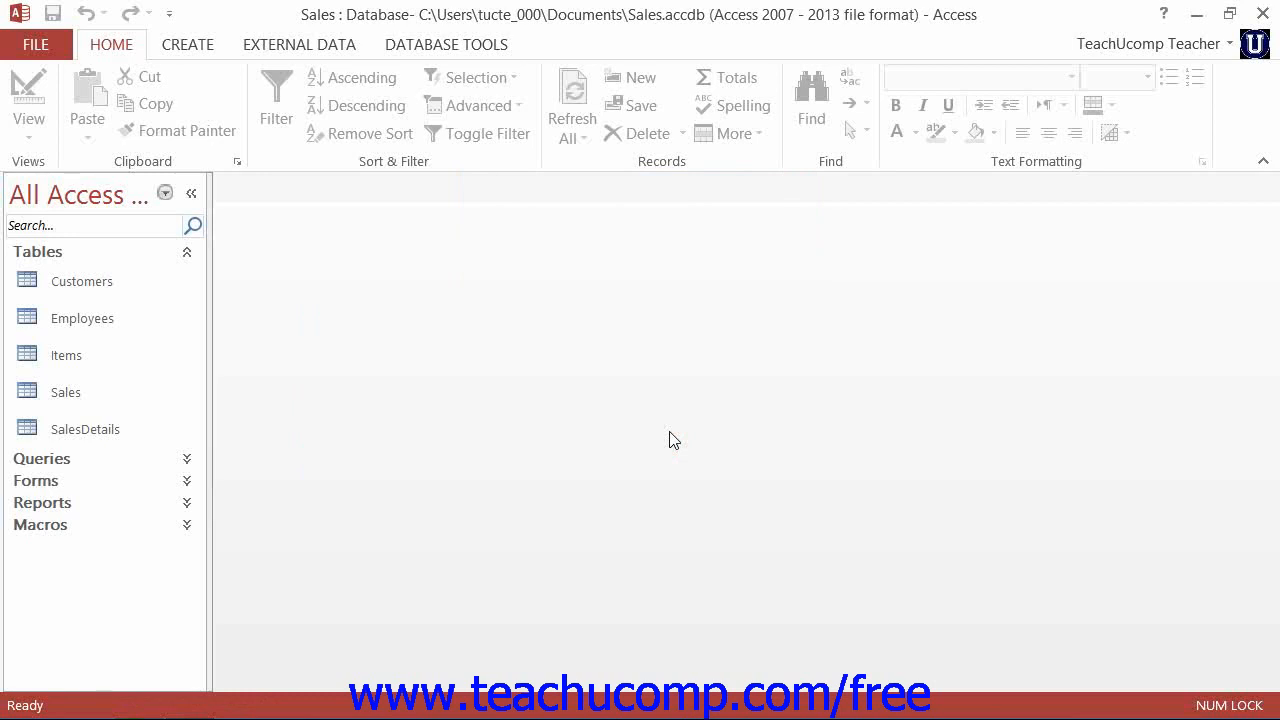
mouse_move(88, 104)
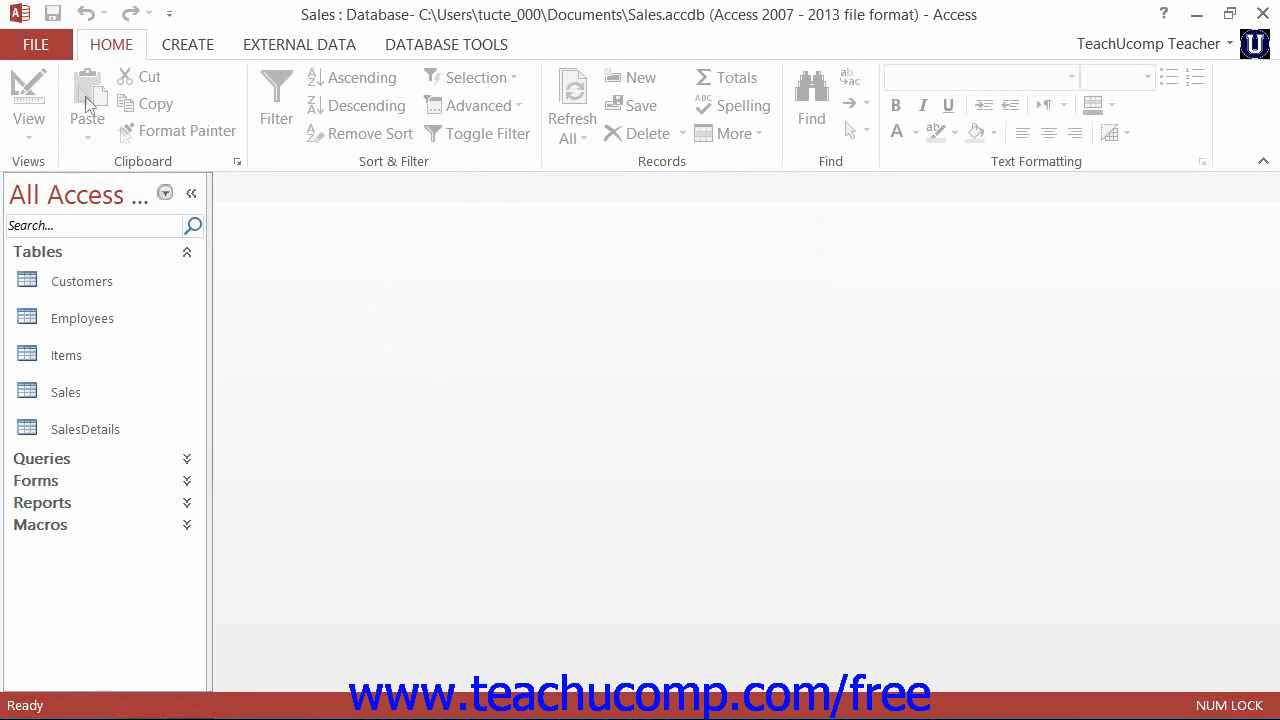
Close the encrypted Sales database, leaving Access with no database open.
click(36, 44)
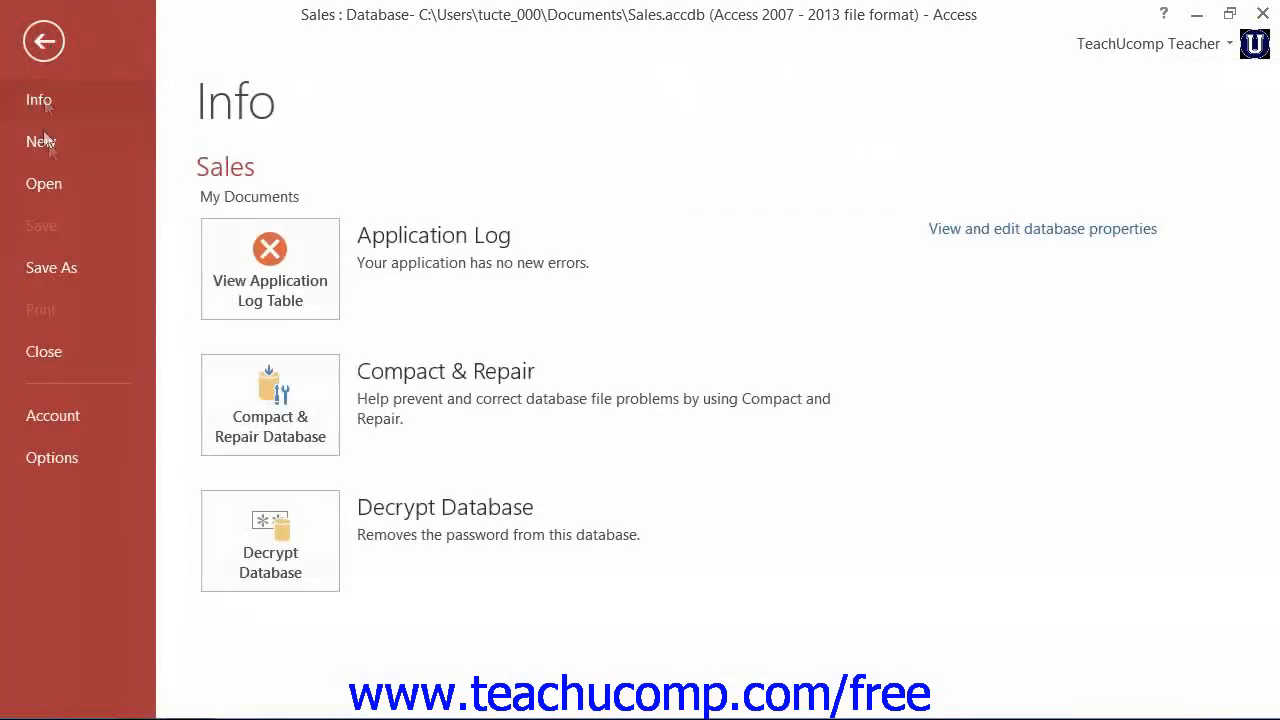
click(44, 40)
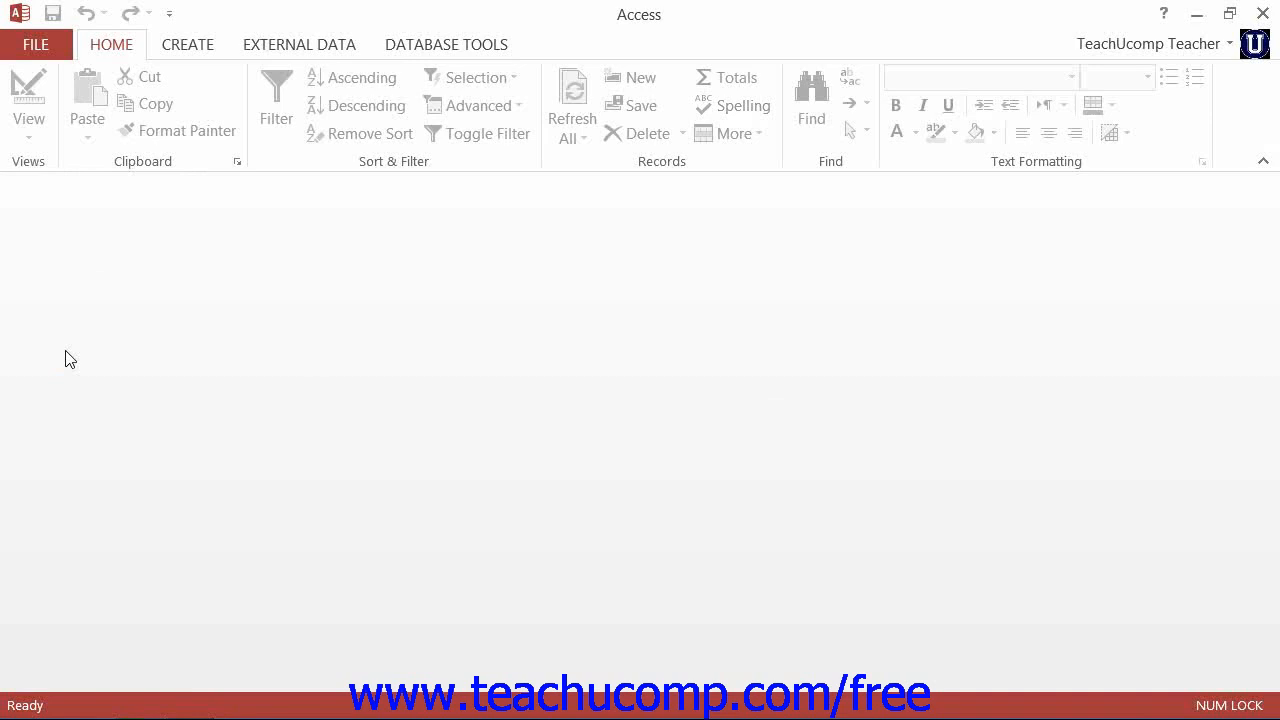
mouse_move(70, 338)
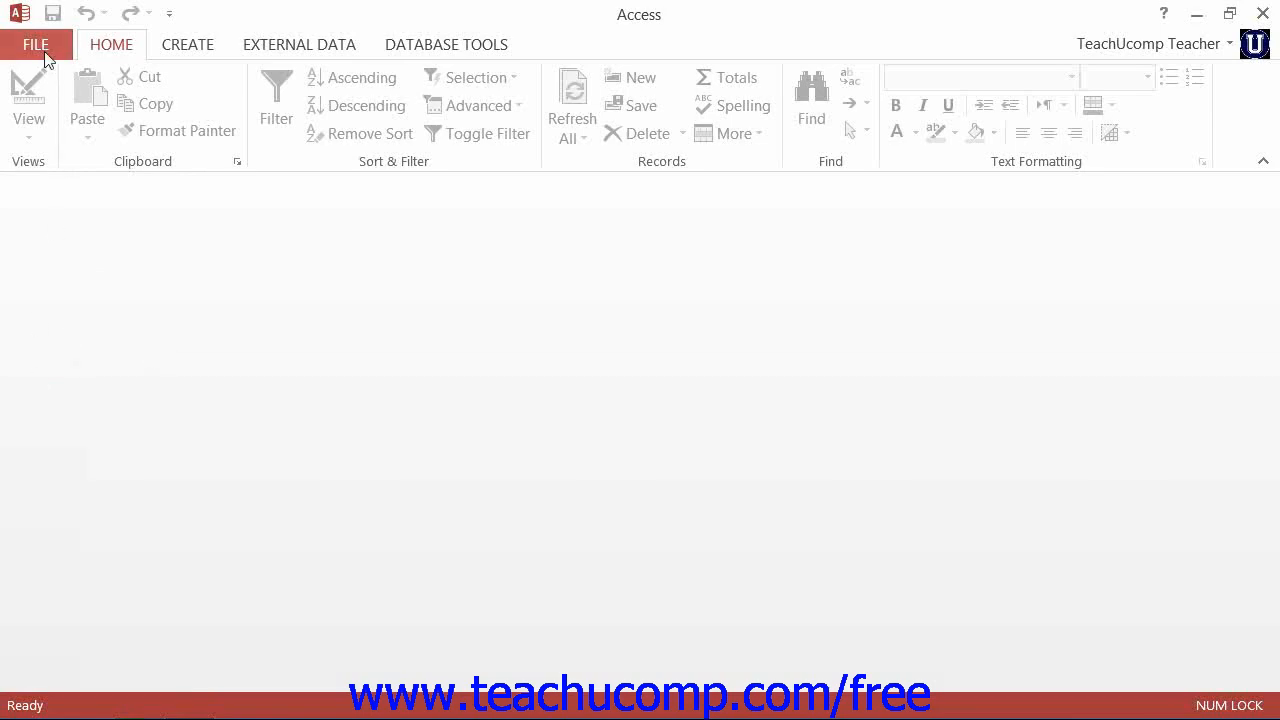
Reopen Sales from the Recent list and enter its password to unlock it.
click(36, 44)
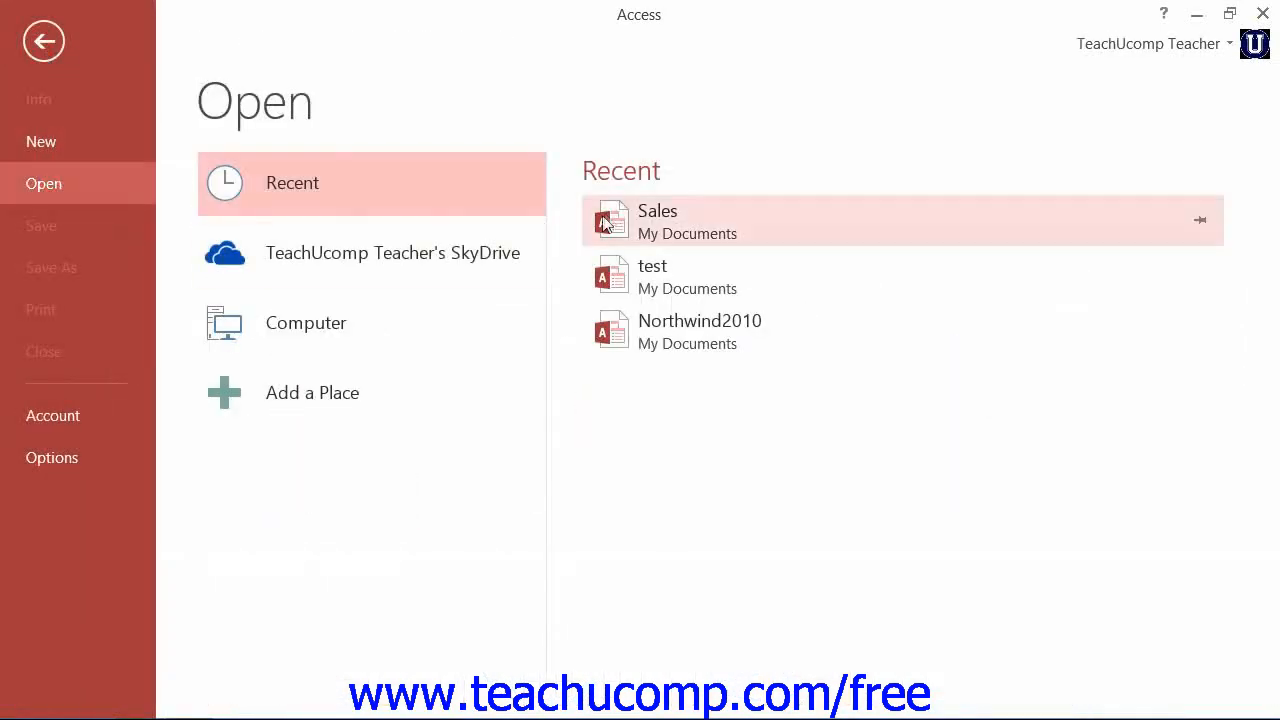
click(656, 212)
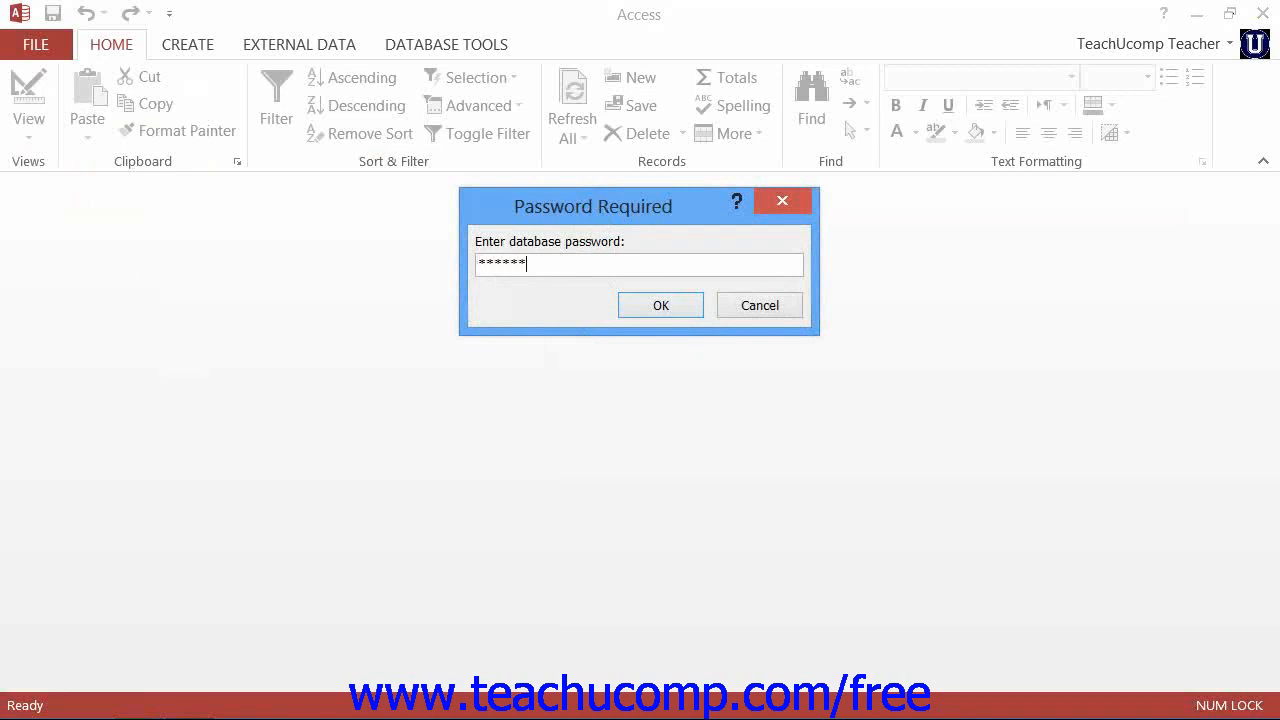
text(**)
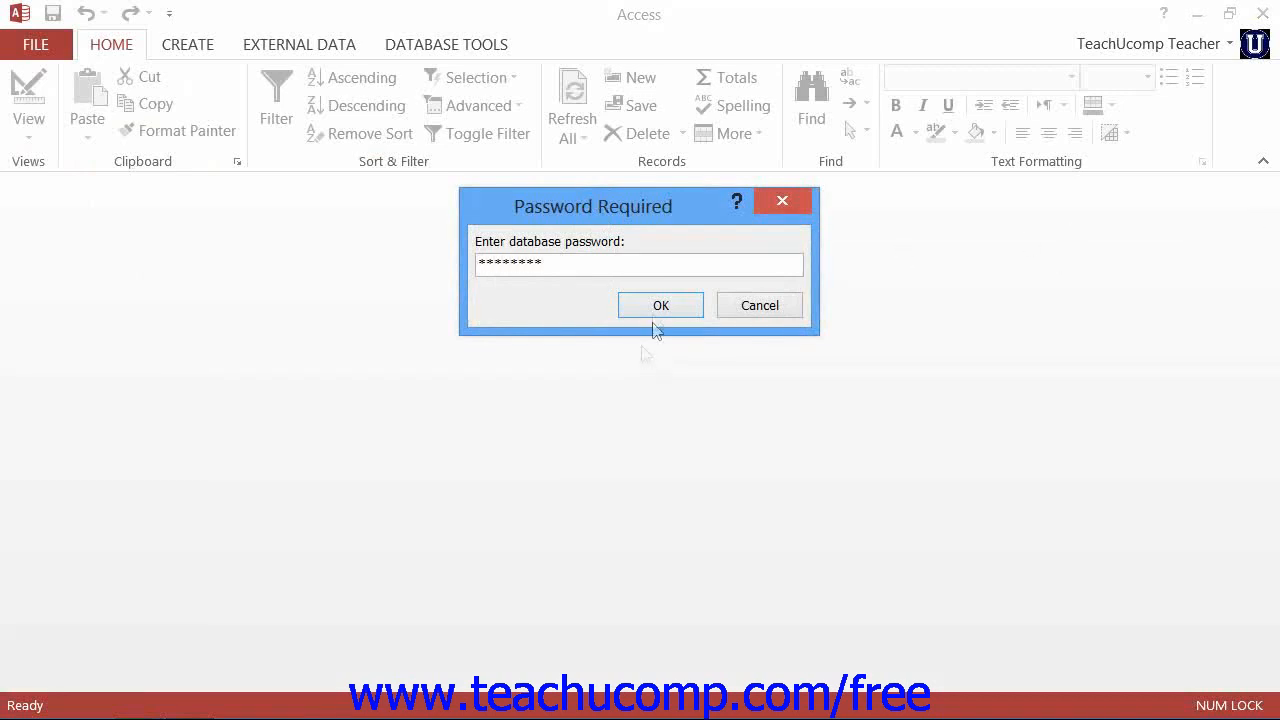
click(660, 304)
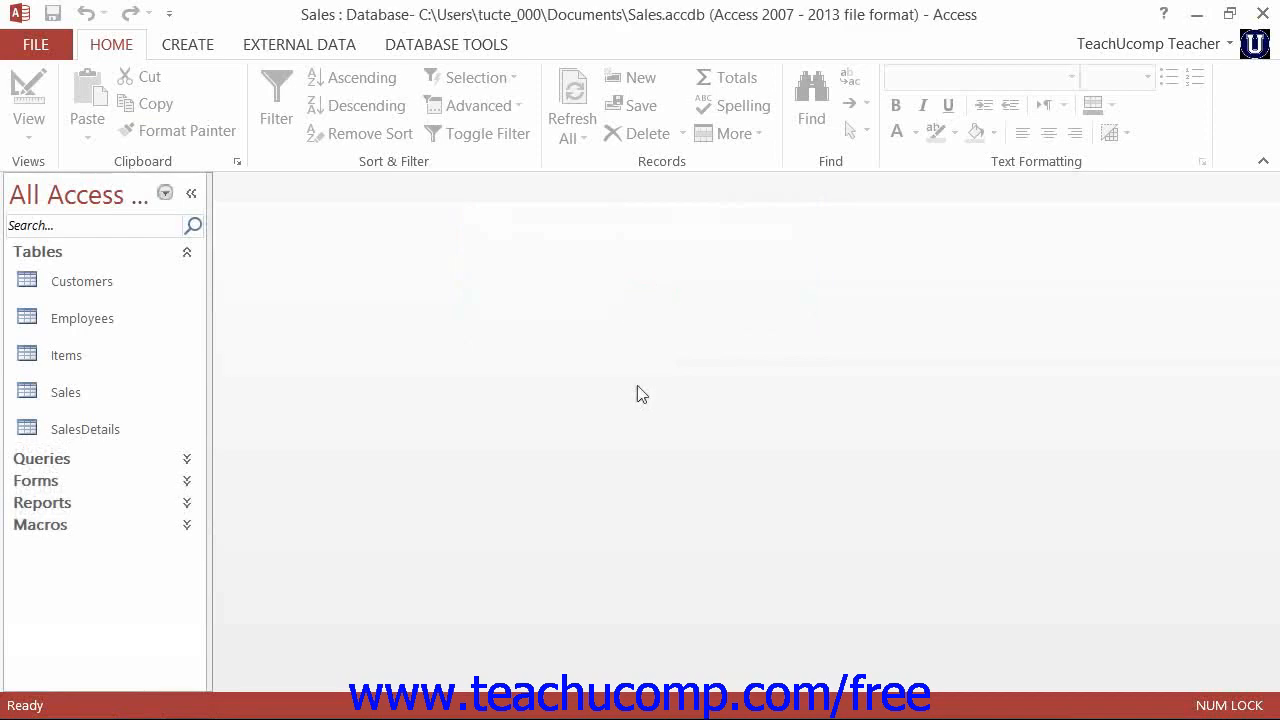